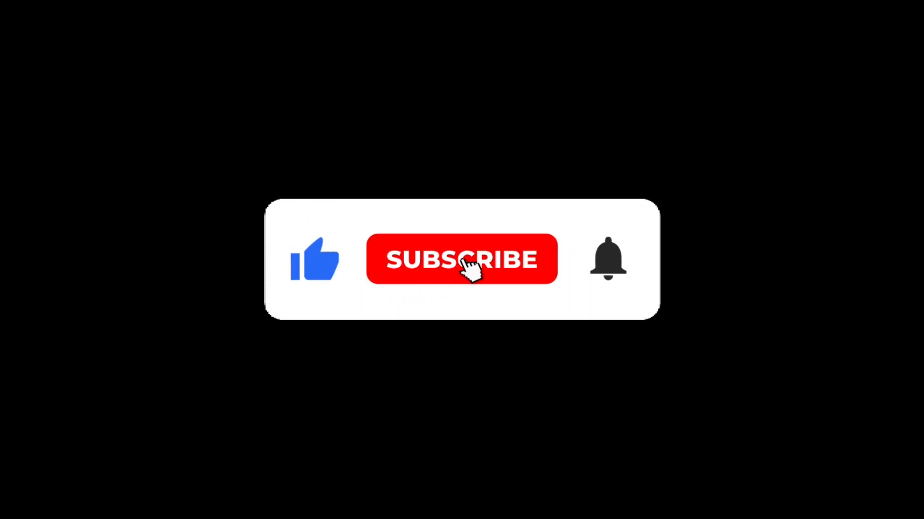
Play the 'I Want That' music video, pausing once and resuming into the dance chorus
click(461, 259)
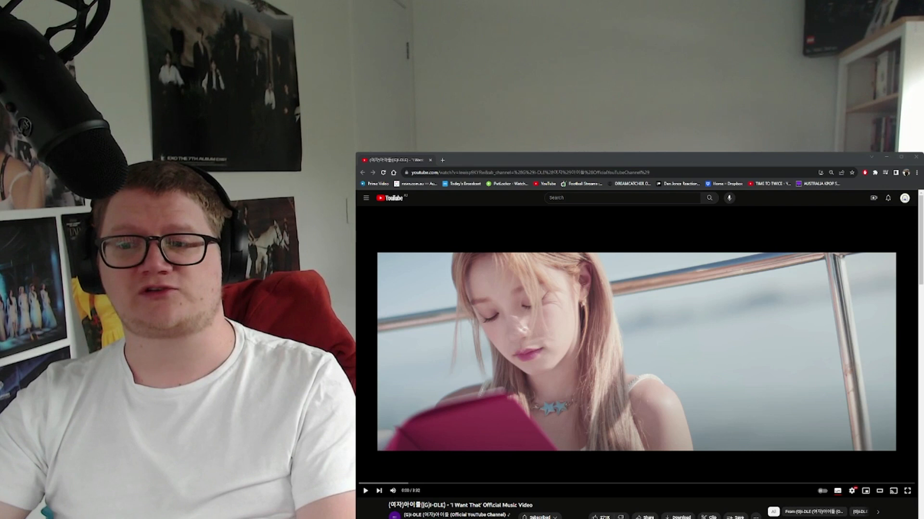
click(365, 491)
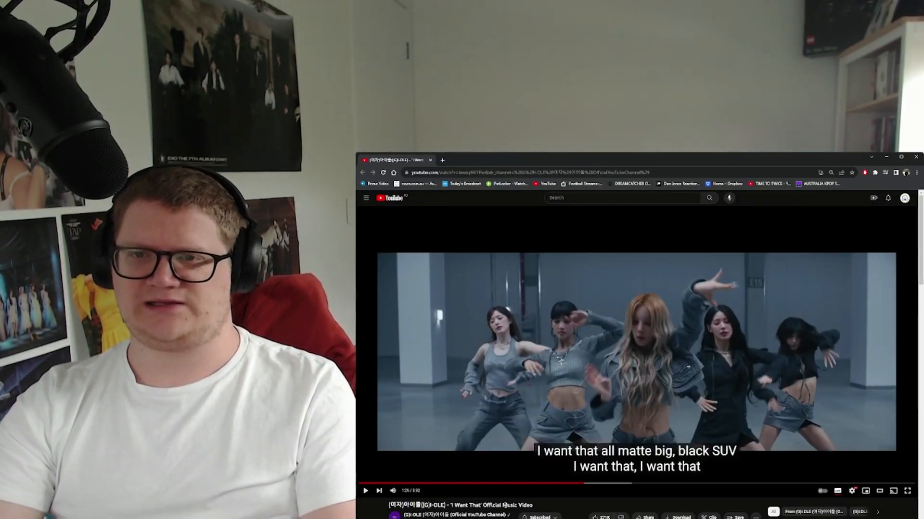
click(365, 491)
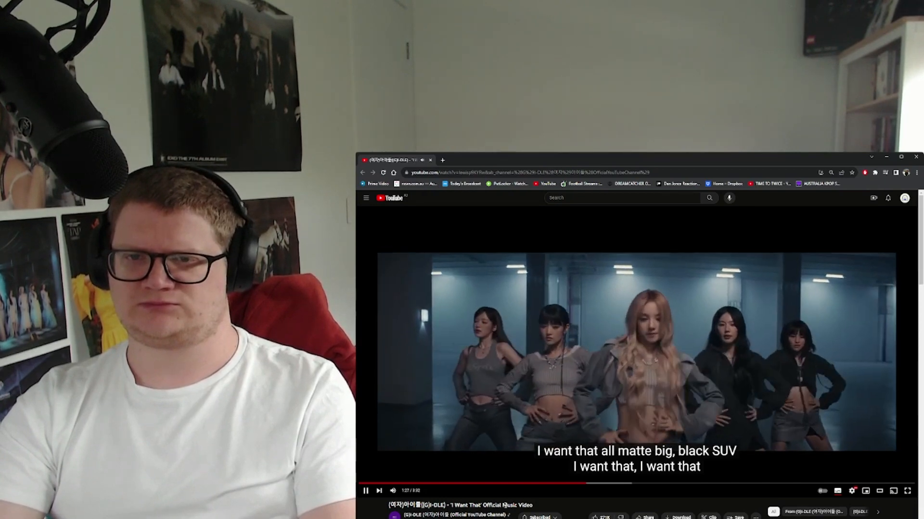